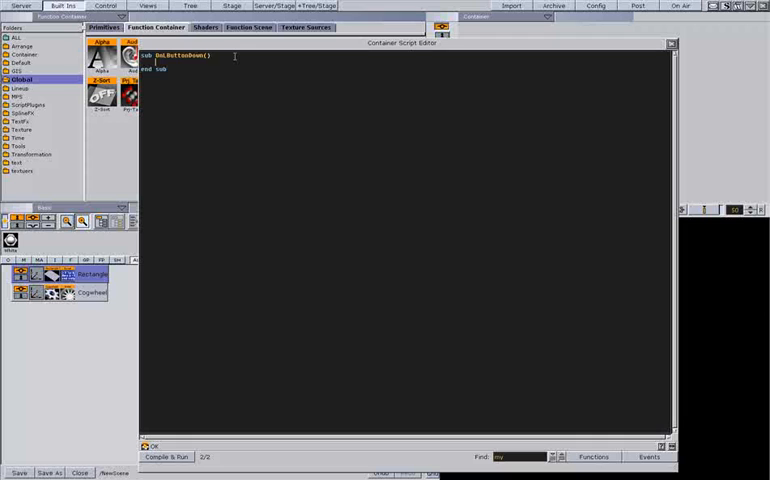
Step: Type stage.FindDirector("Default").StartAnimation() inside sub OnButtonDown
{"action": "type", "text": "stage"}
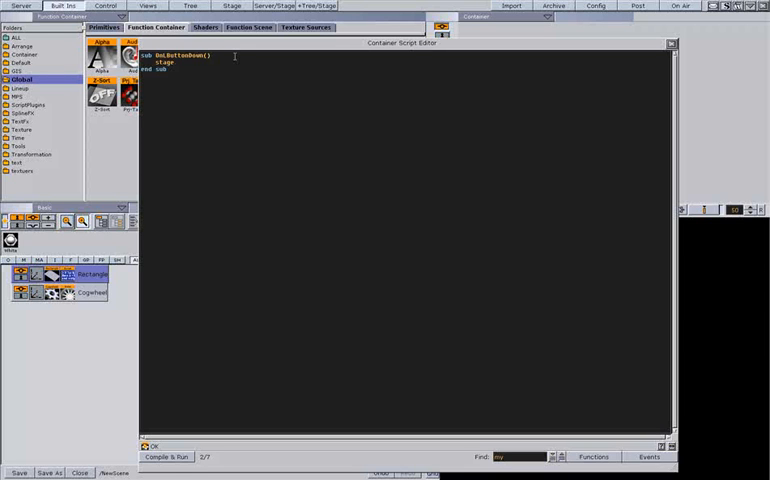
{"action": "type", "text": ".FindDirector(\"Default"}
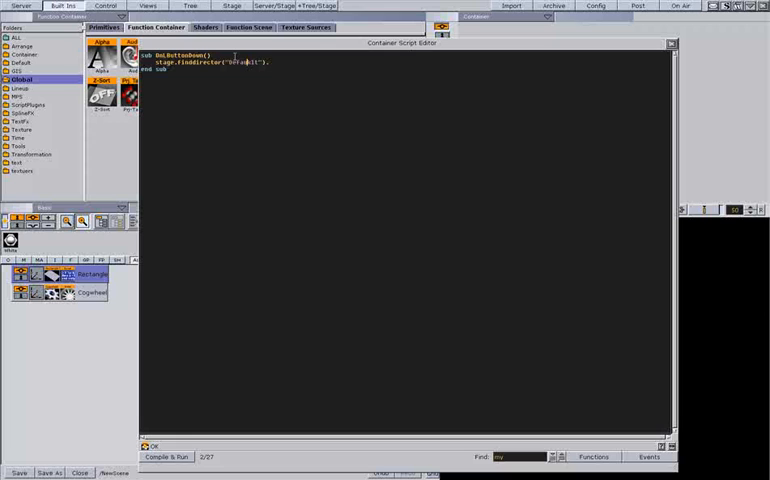
{"action": "type", "text": ".startani"}
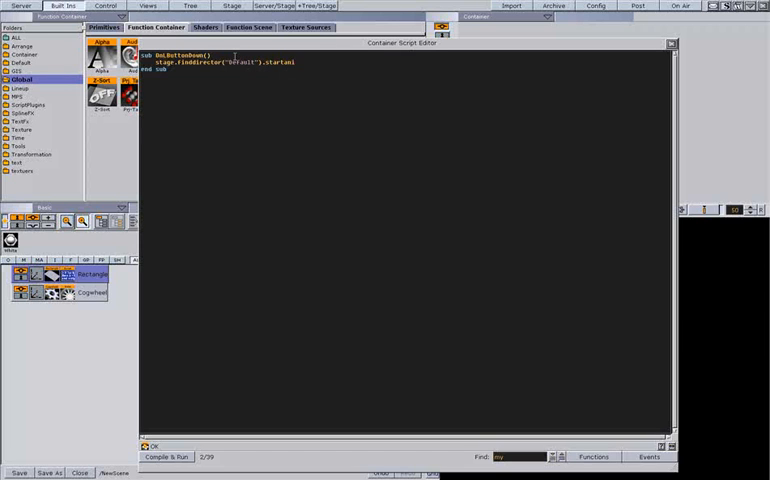
{"action": "type", "text": "mation()"}
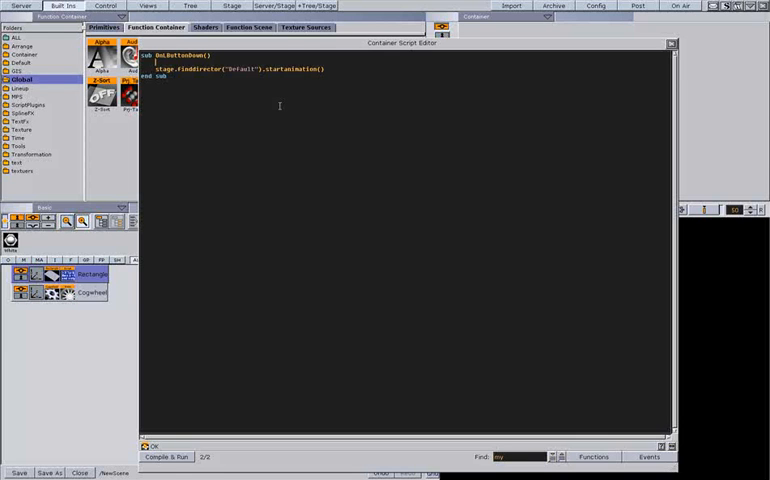
Step: Add an If stage.FindDirector("Default").IsAnimationRunning() condition around the StartAnimation call
{"action": "type", "text": "if stage."}
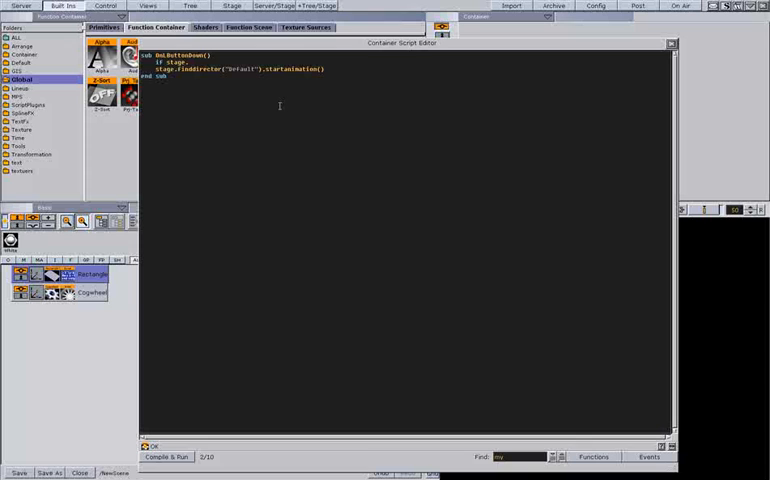
{"action": "type", "text": "Fin"}
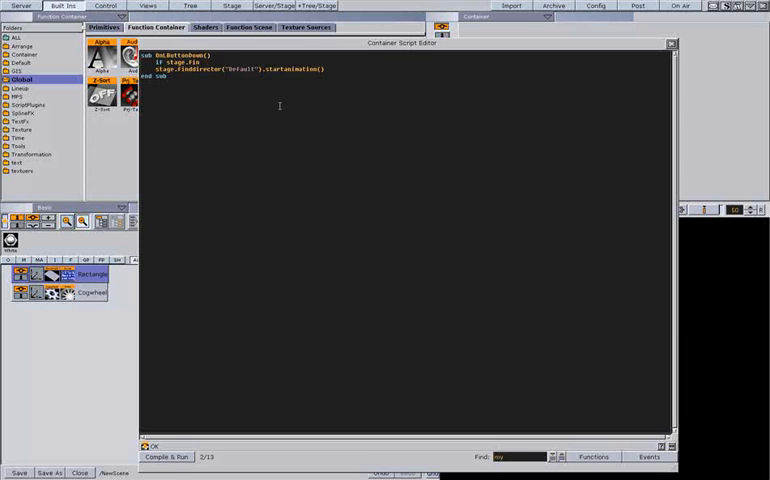
{"action": "type", "text": "ddirector(\"Default"}
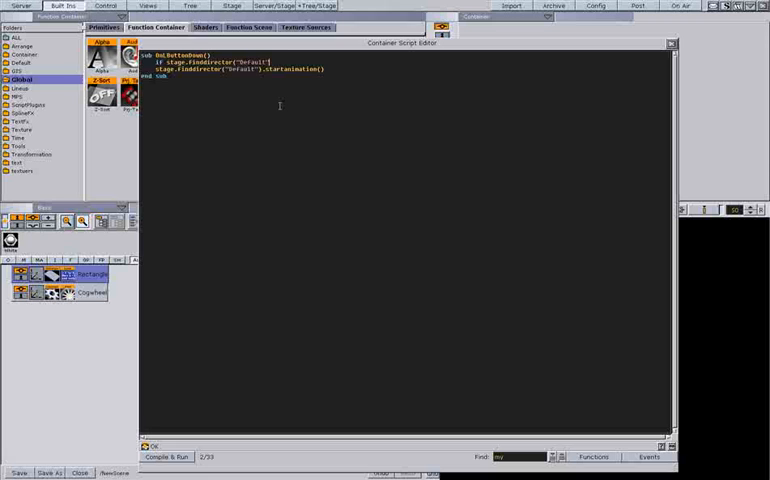
{"action": "type", "text": ".isanimationRunning() then"}
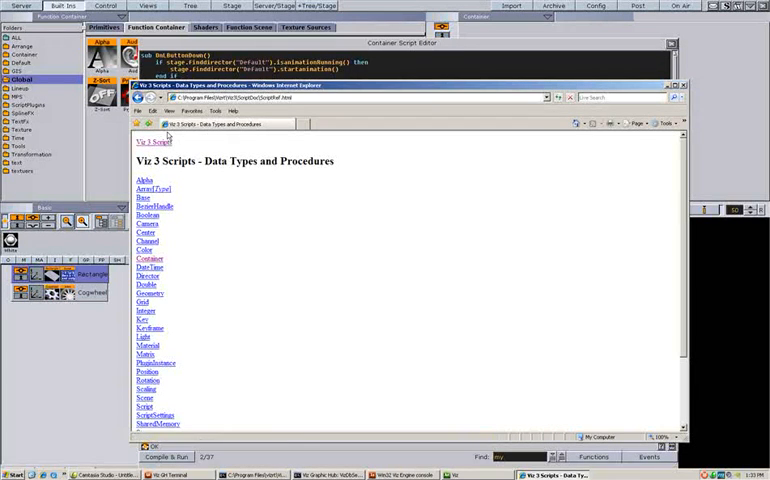
Step: Find IsAnimationRunning under Director in the Viz 3 Scripts reference
{"action": "left_click", "coordinate": [147, 276]}
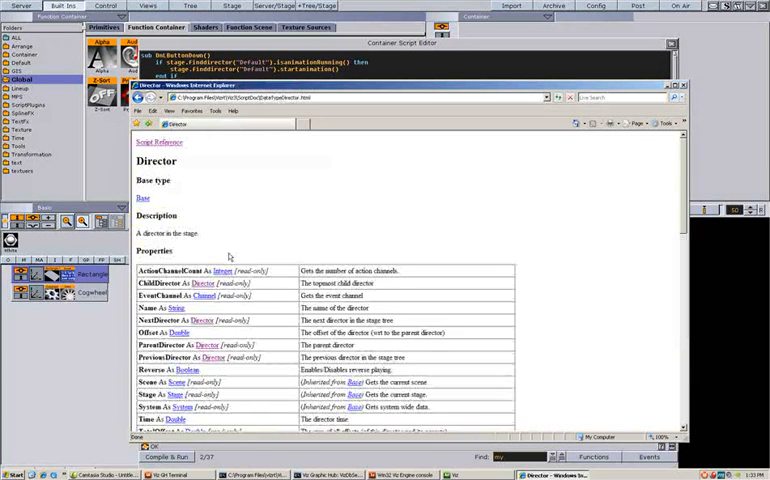
{"action": "scroll", "scroll_direction": "down", "scroll_amount": 3}
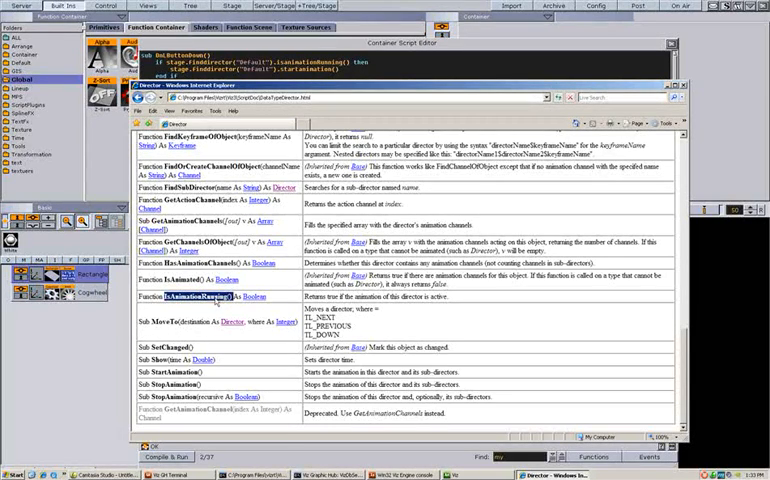
{"action": "left_click", "coordinate": [169, 371]}
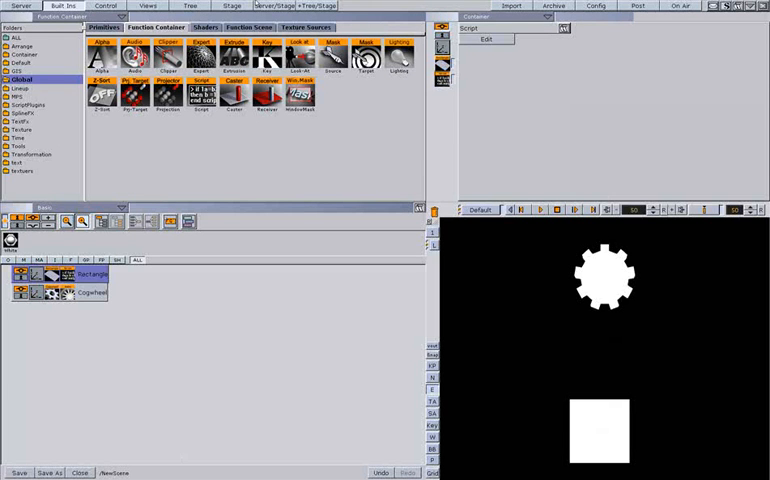
Step: Close the Container Script Editor to return to the scene
{"action": "left_click", "coordinate": [231, 6]}
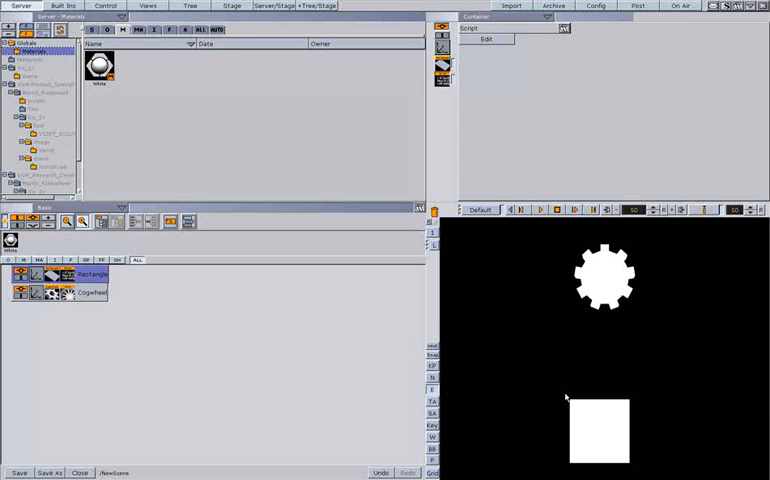
Step: Reopen the container script for editing to change the condition to If not(...)
{"action": "left_click", "coordinate": [486, 39]}
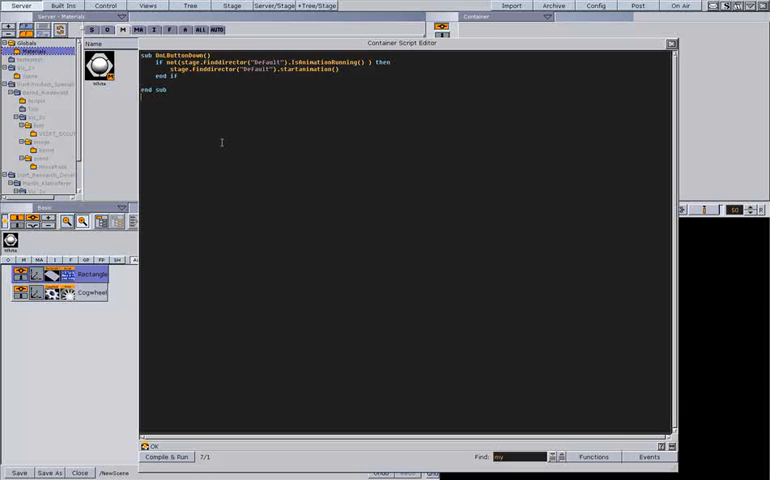
{"action": "mouse_move", "coordinate": [225, 402]}
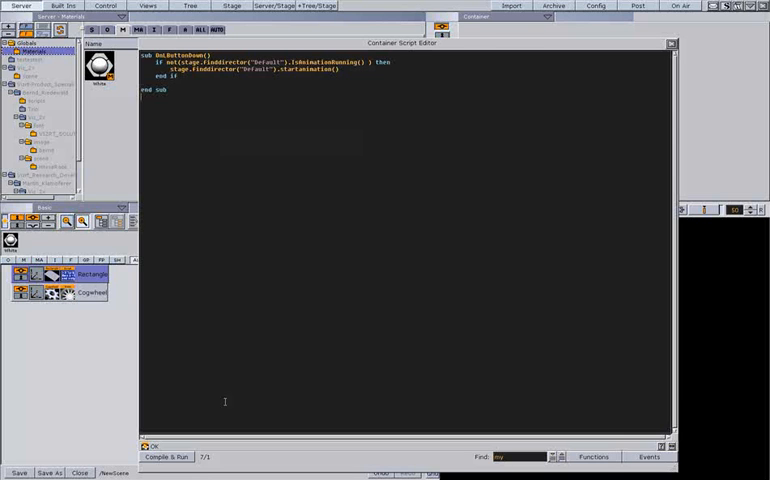